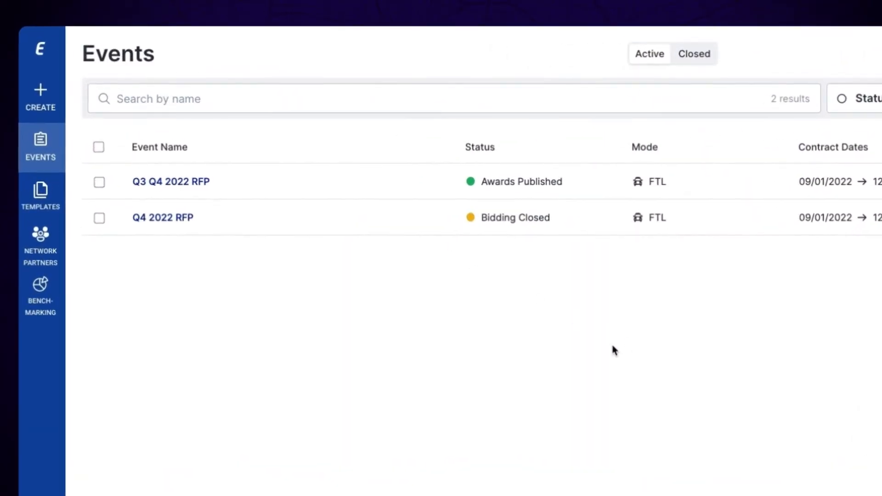
Step: Show the Historical Benchmarking list with its one below-market 2022 analysis
click(41, 292)
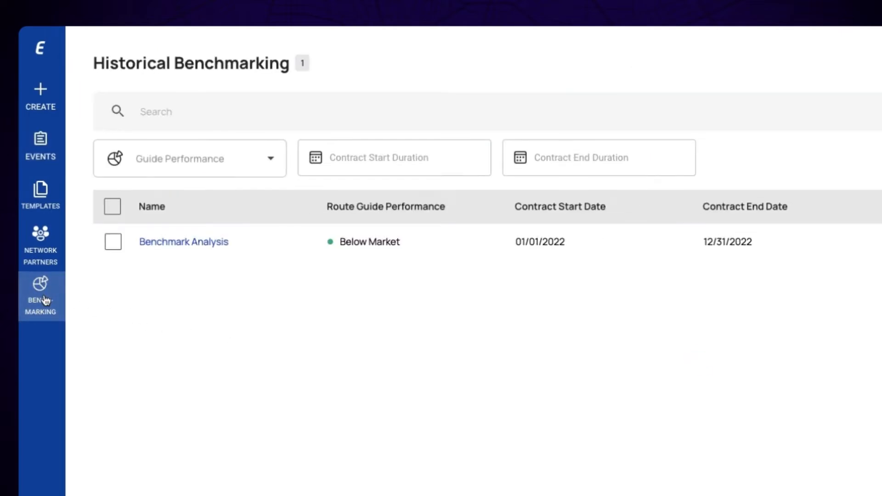
mouse_move(46, 299)
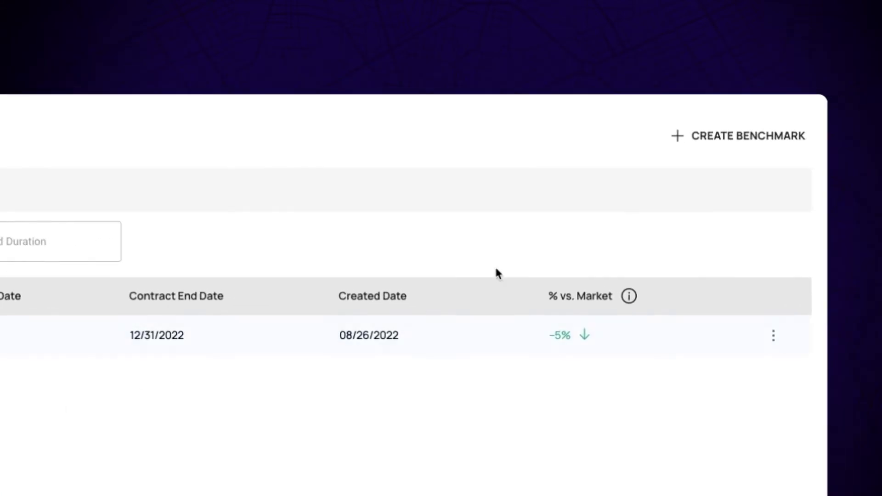
Step: Create a new benchmark analysis named 2022 using the Benchmarking (RPM) lane template
click(741, 136)
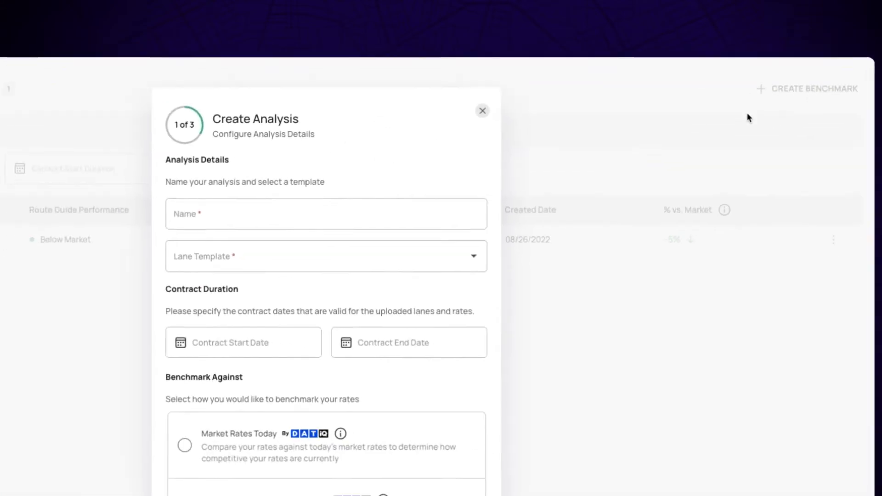
text(2022)
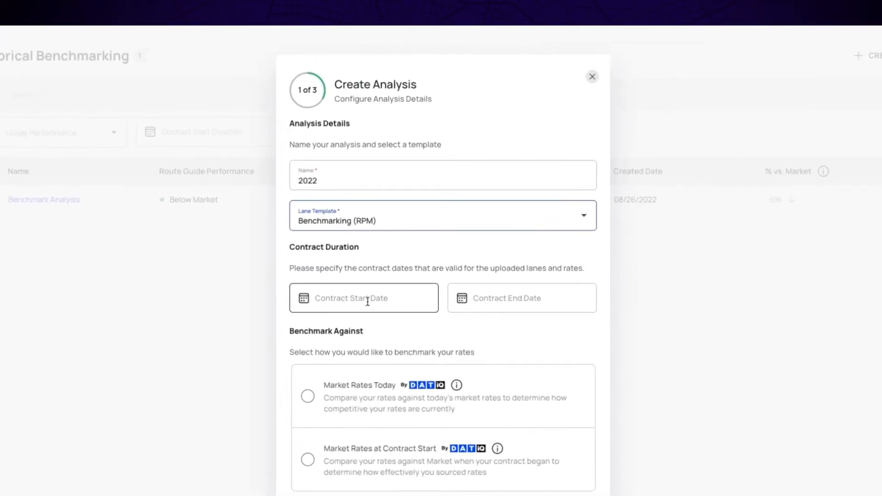
Step: Set the contract duration from 01/01/2022 to 12/31/2022
click(364, 298)
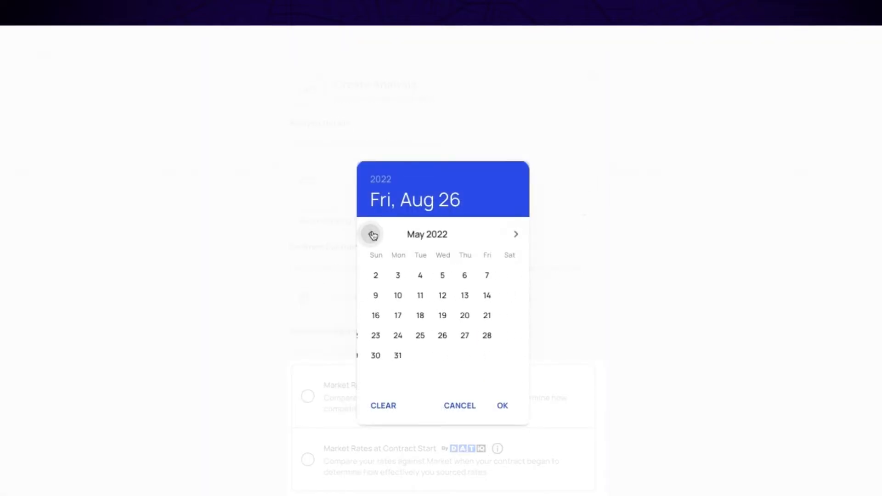
click(374, 234)
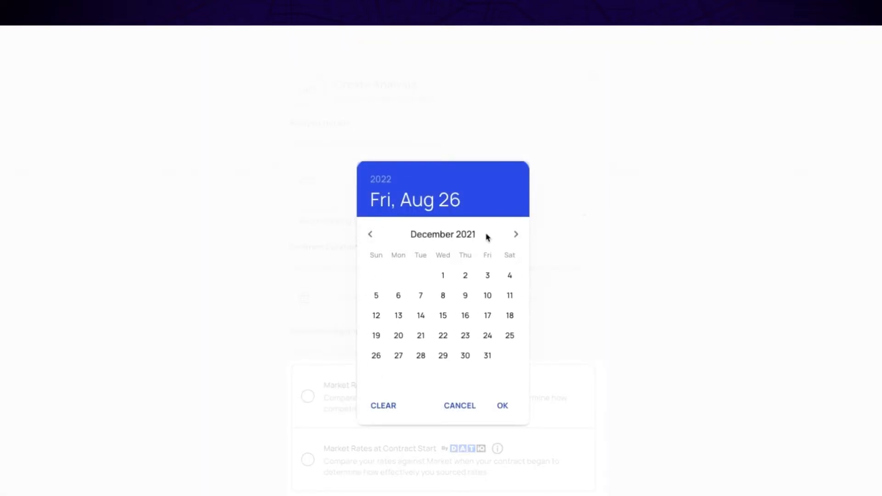
click(517, 234)
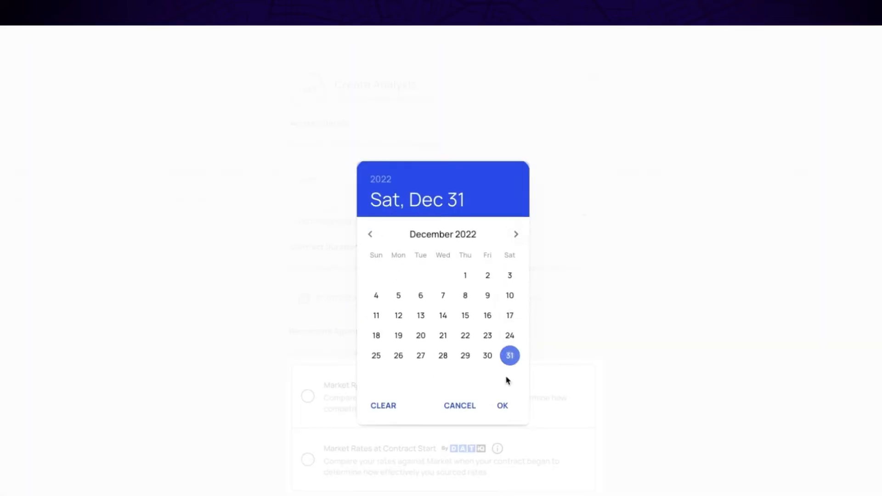
click(502, 406)
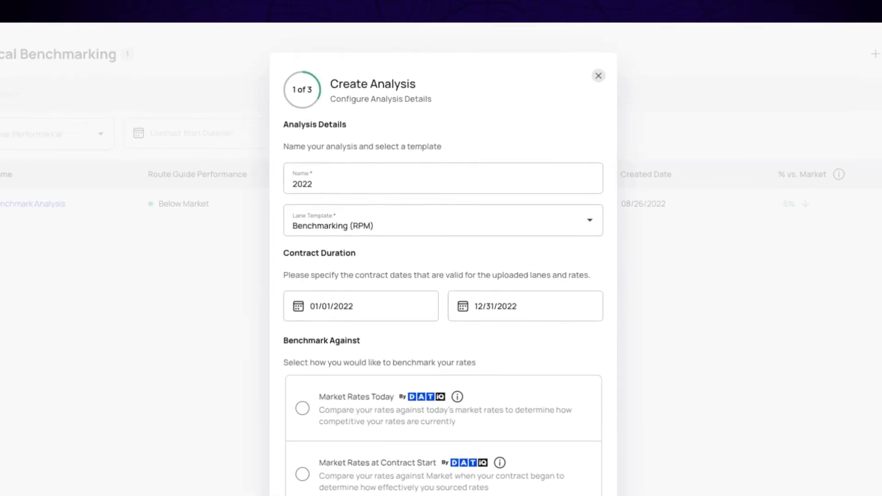
Step: Upload Outbound Lanes.xlsx from the Procurement Analysis folder as the lane data
click(443, 403)
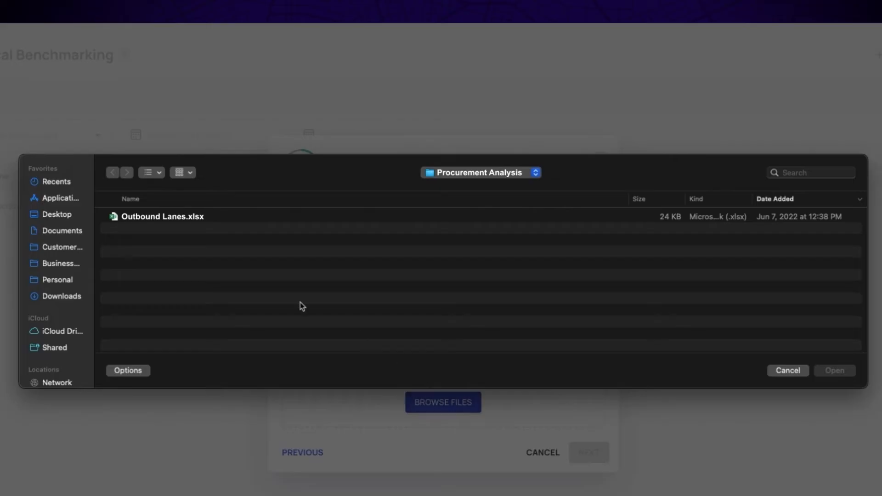
click(162, 216)
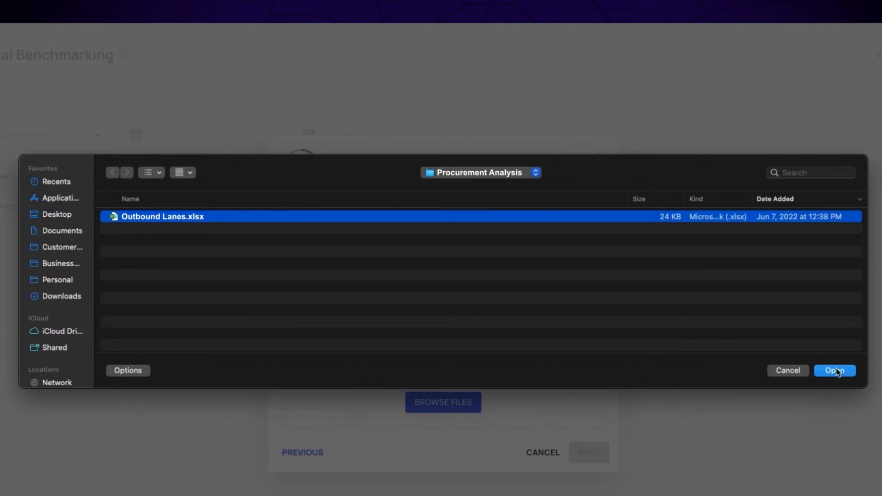
click(835, 370)
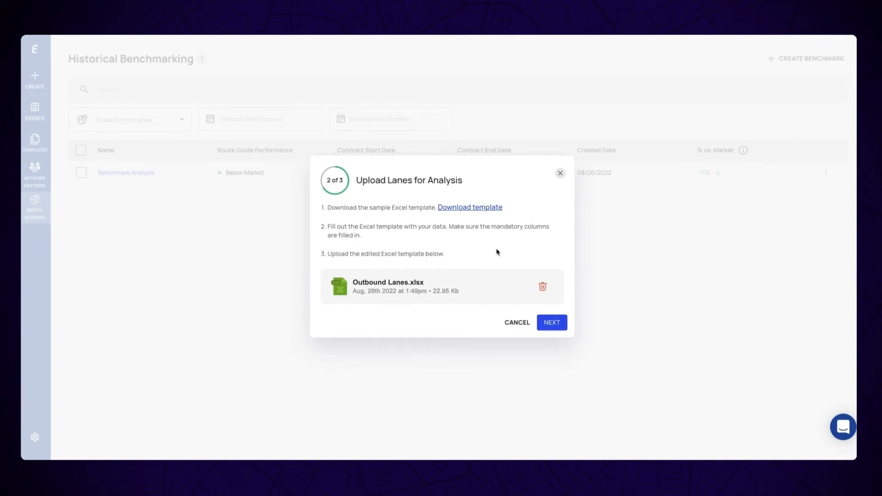
mouse_move(546, 320)
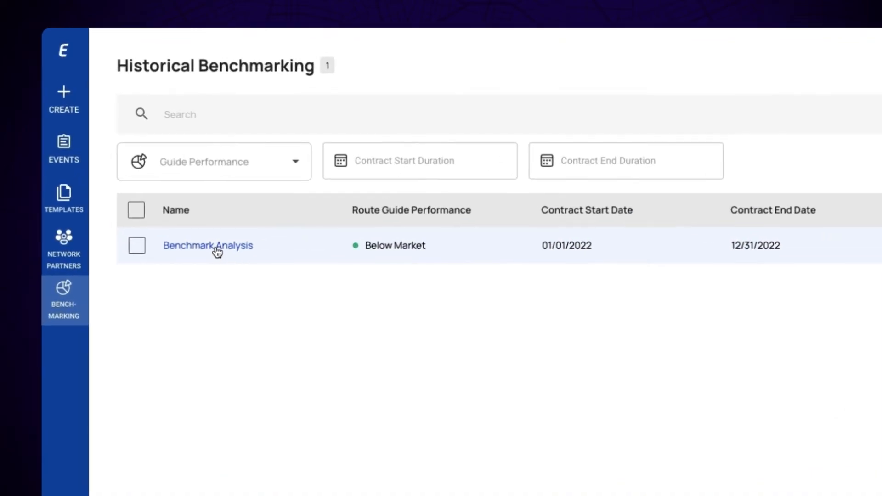
Step: View the Benchmark Analysis summary showing $76,794,665.14 total spend and top above-market lanes
click(208, 246)
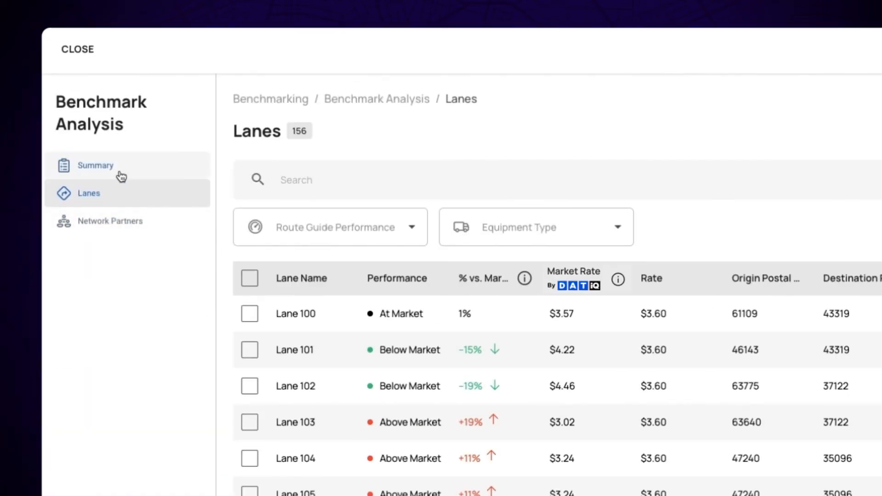
click(95, 165)
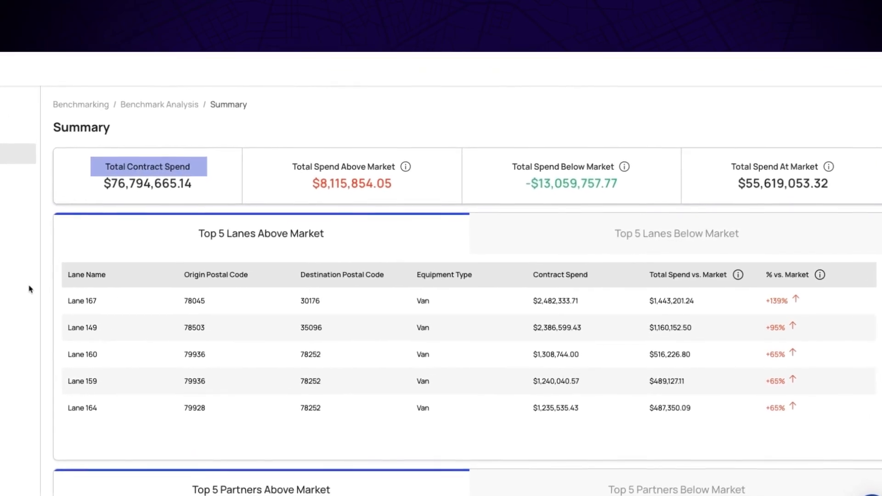
click(563, 166)
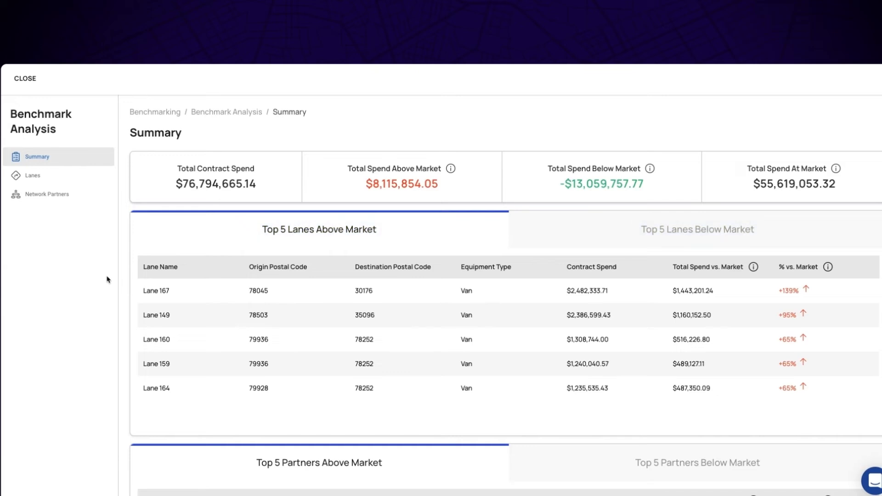
mouse_move(50, 208)
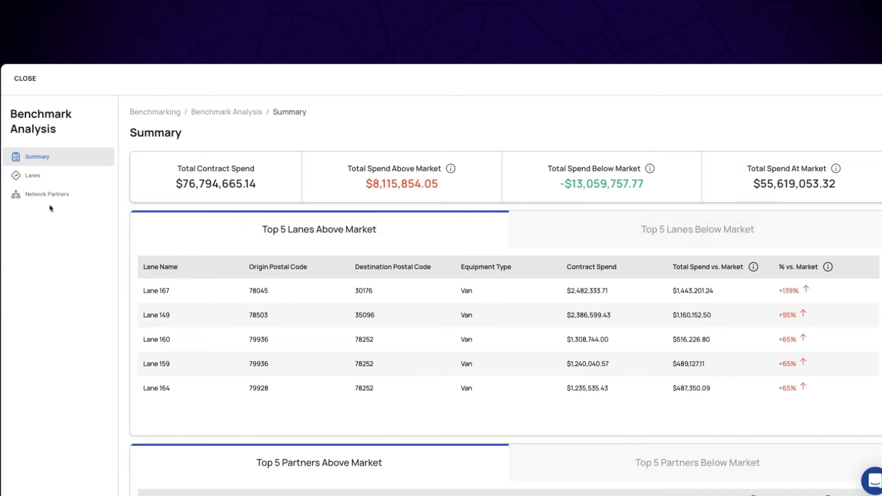
mouse_move(101, 401)
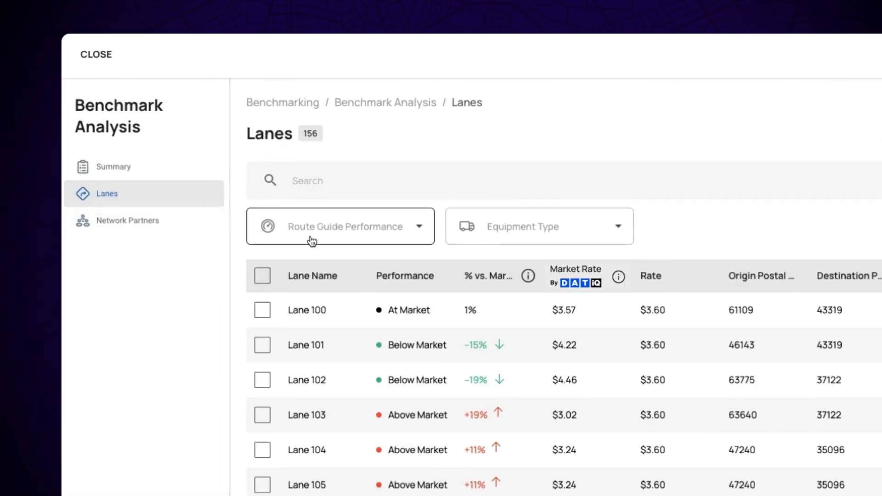
Step: Filter Route Guide Performance to Above Market, leaving 39 lanes
click(340, 226)
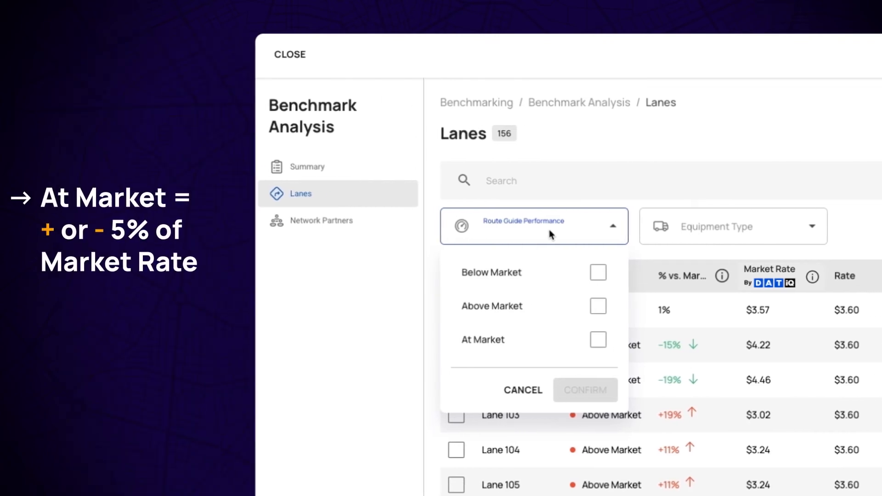
mouse_move(544, 241)
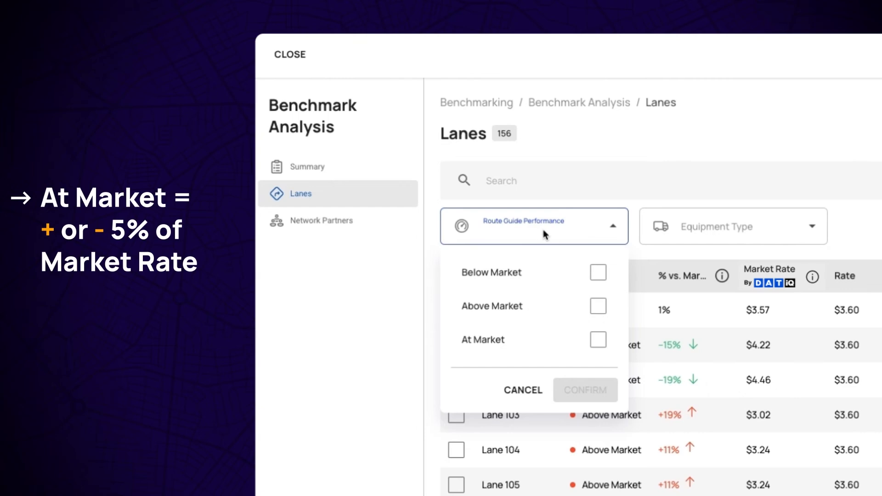
mouse_move(572, 298)
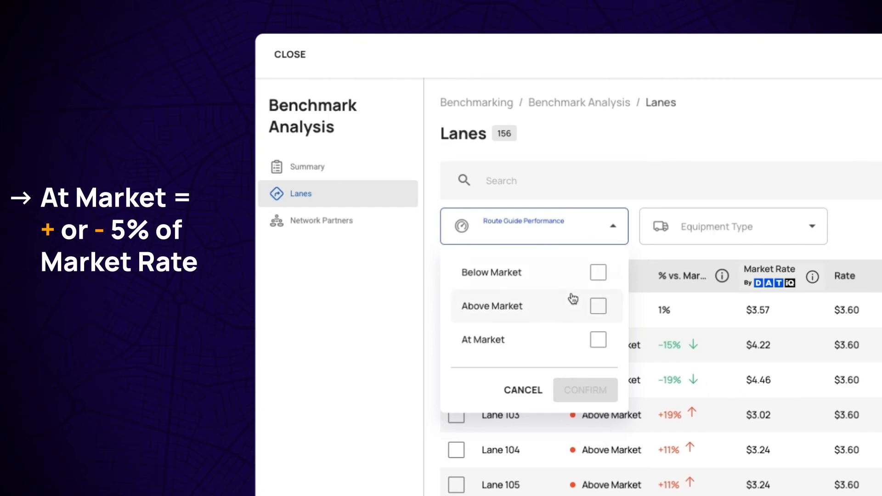
click(598, 306)
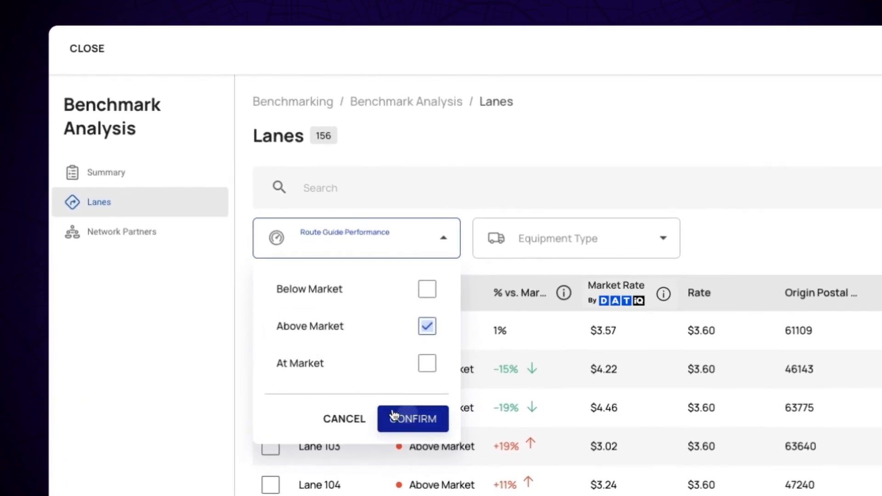
click(414, 419)
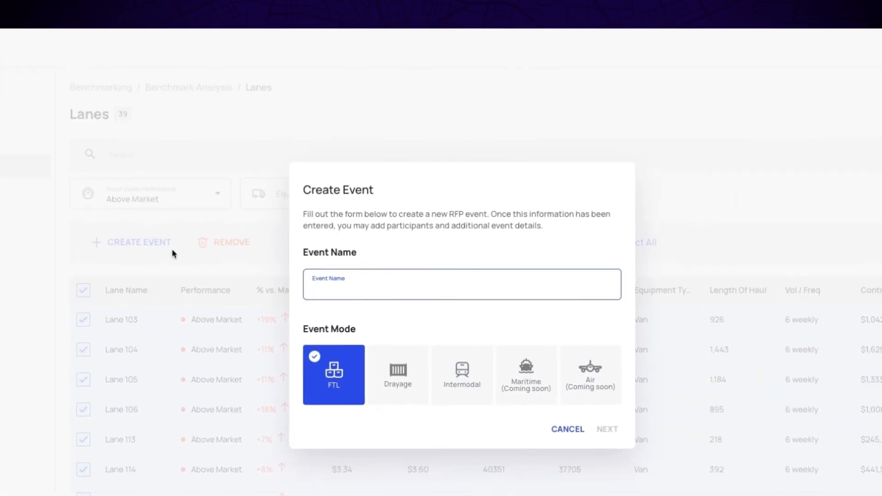
Step: Select all 25 first-page lanes and cancel the Create Event form that appears
text(E)
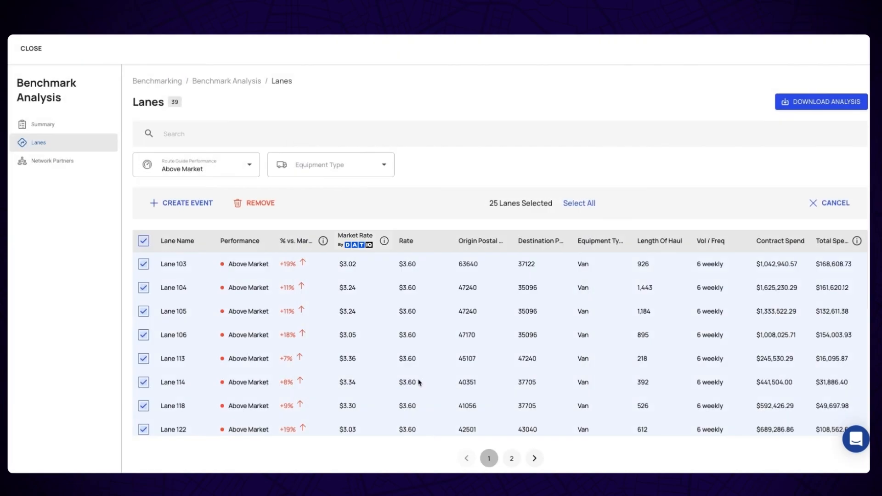
Step: Download the Benchmark Analysis as an .xlsx spreadsheet
click(821, 101)
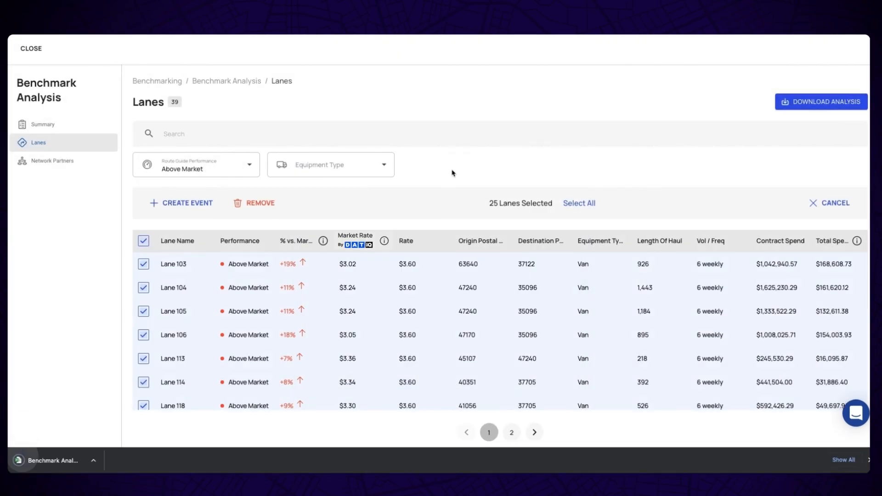
click(821, 102)
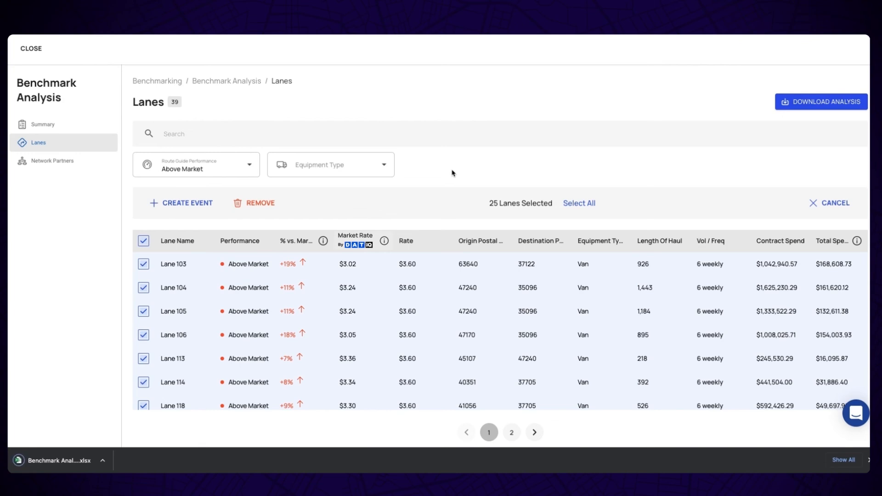